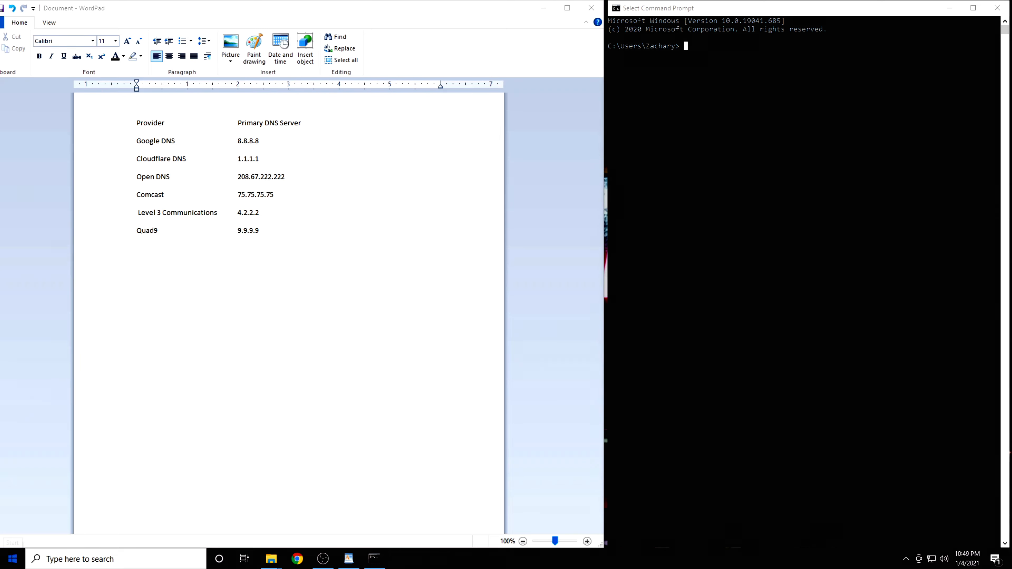
# Launch Command Prompt and close the duplicate command window
pyautogui.write('cmd')
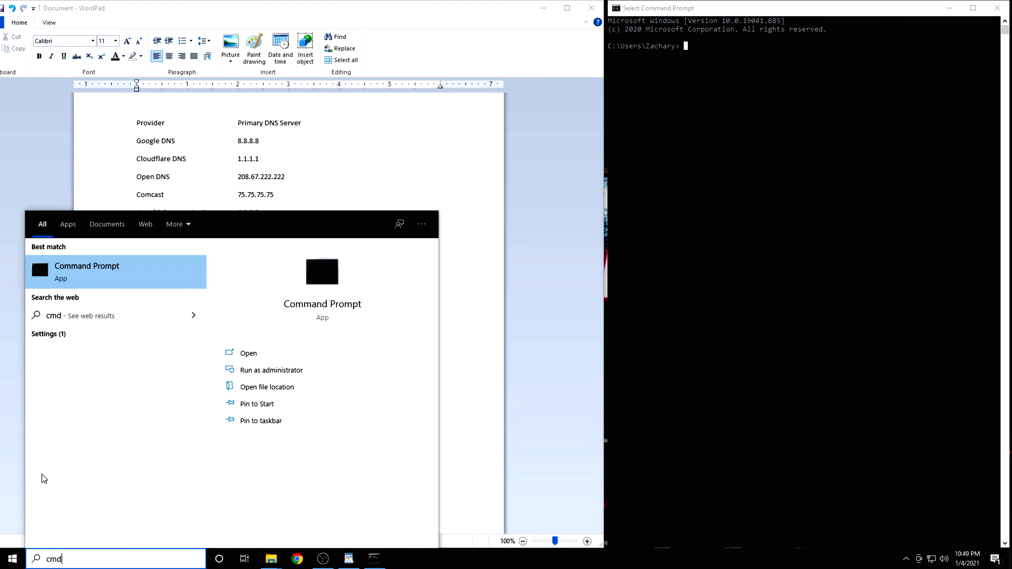
pyautogui.moveTo(110, 271)
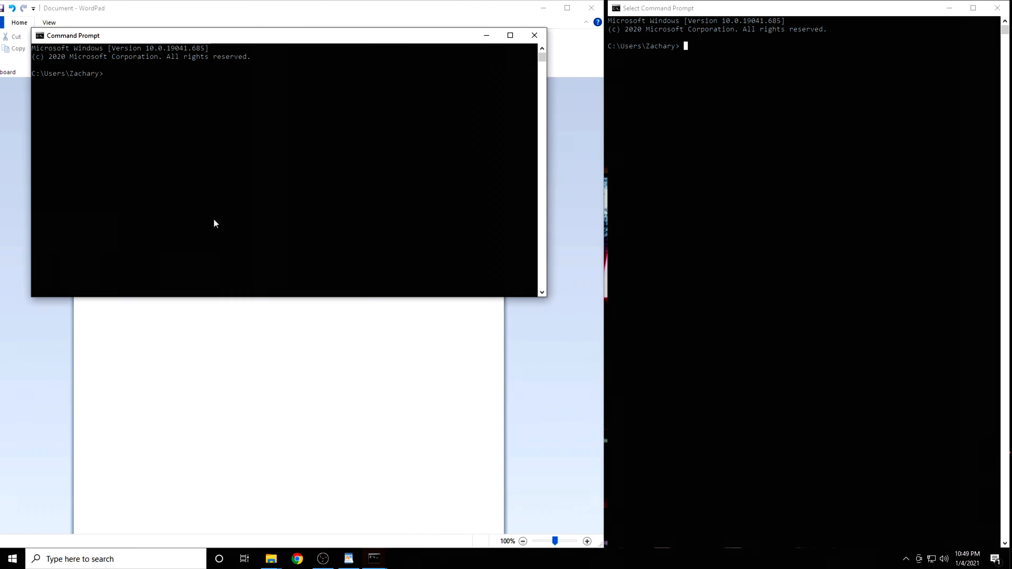
pyautogui.click(534, 35)
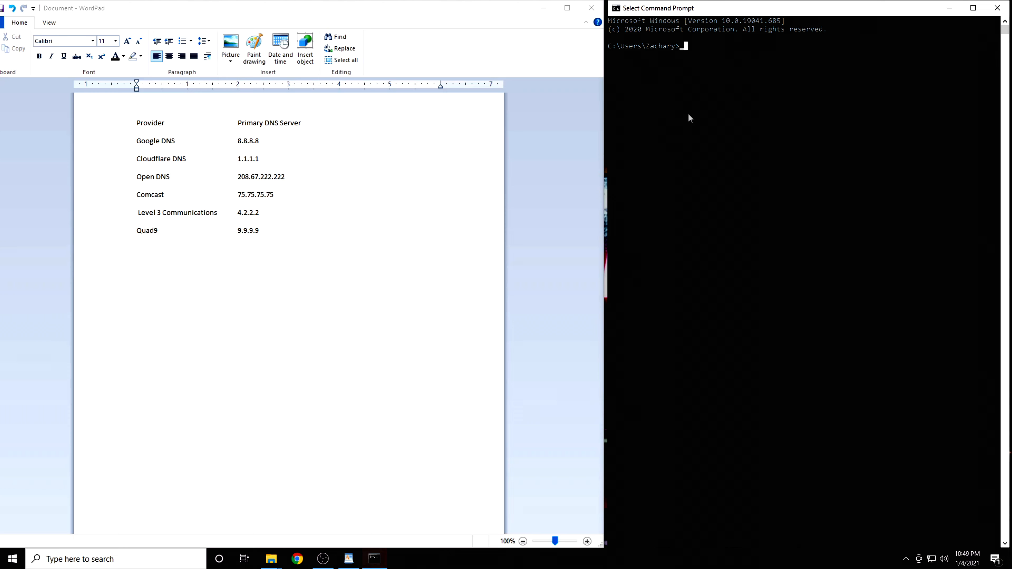
pyautogui.moveTo(730, 104)
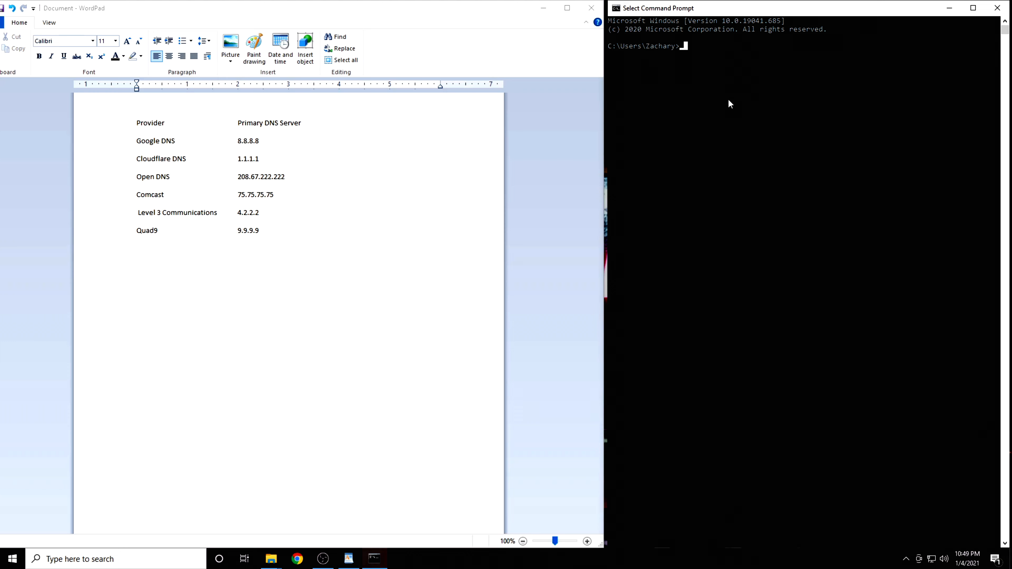
# Ping Google DNS 8.8.8.8, getting four replies with no packet loss
pyautogui.write('ping')
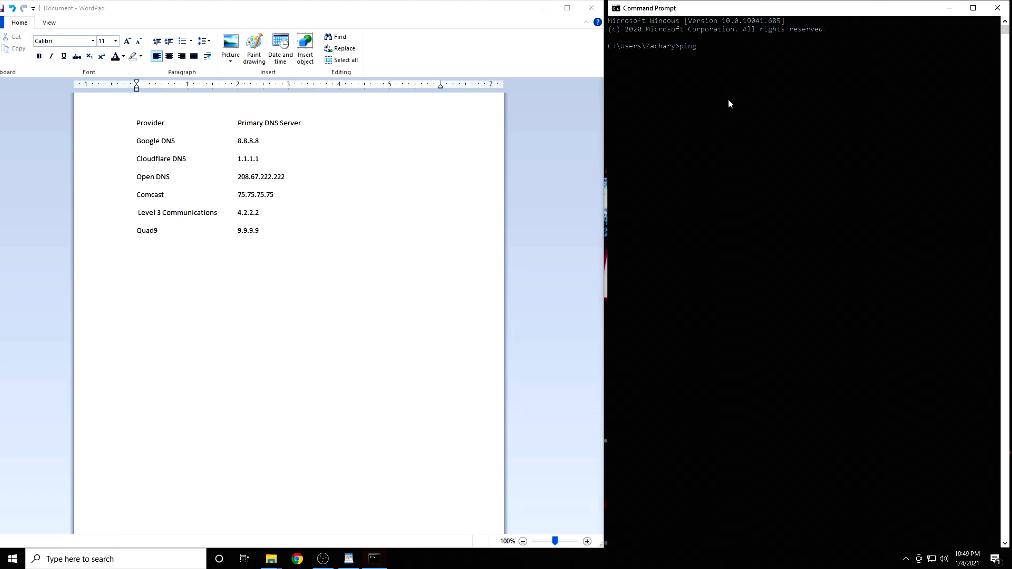
pyautogui.write('8.')
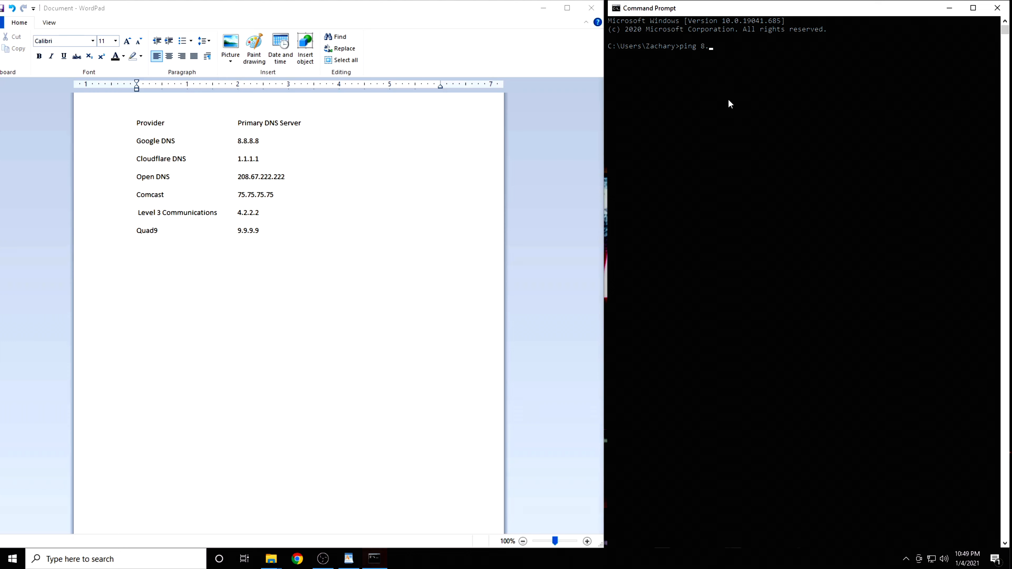
pyautogui.write('.8.8')
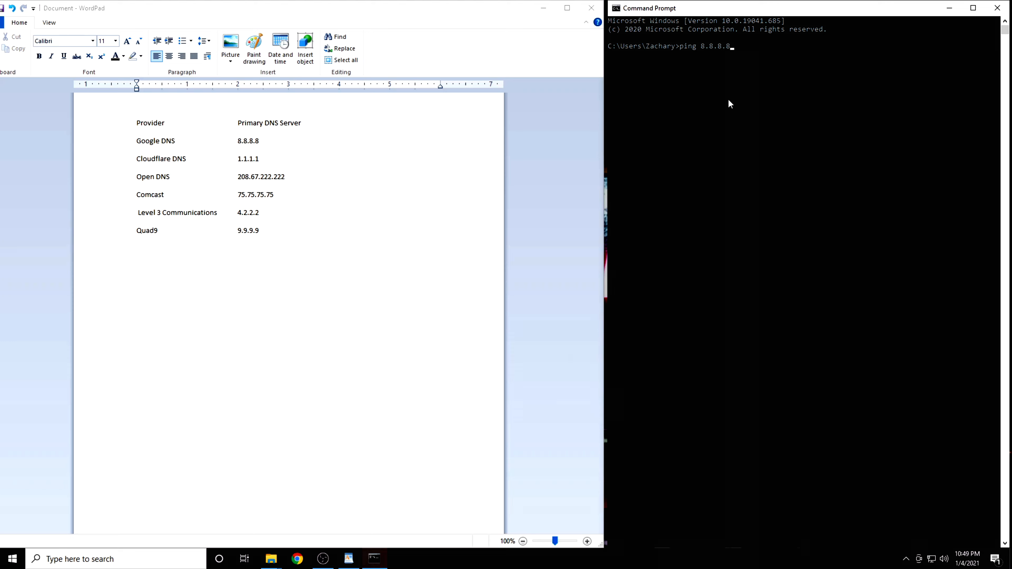
pyautogui.press('Return')
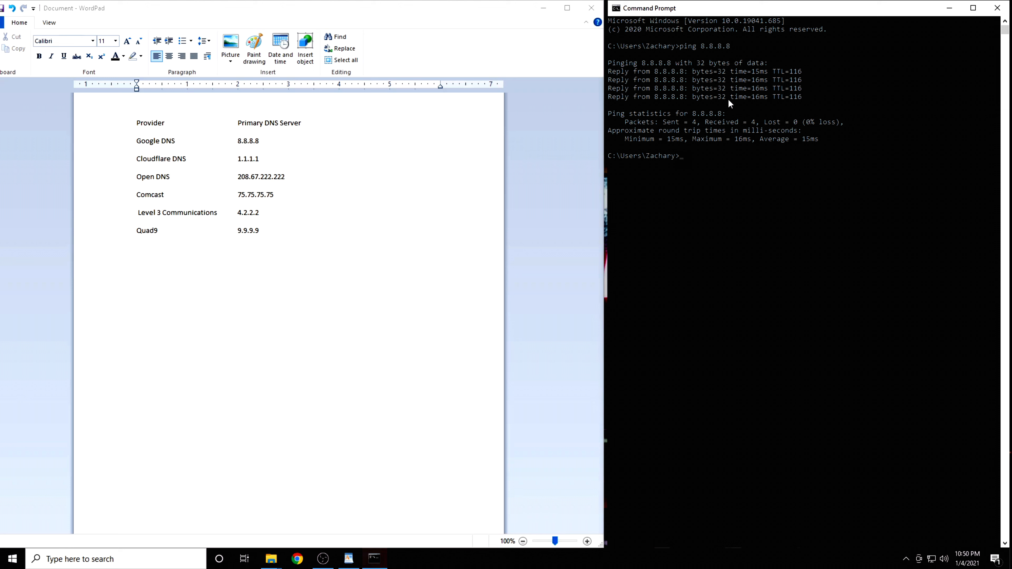
pyautogui.moveTo(738, 62)
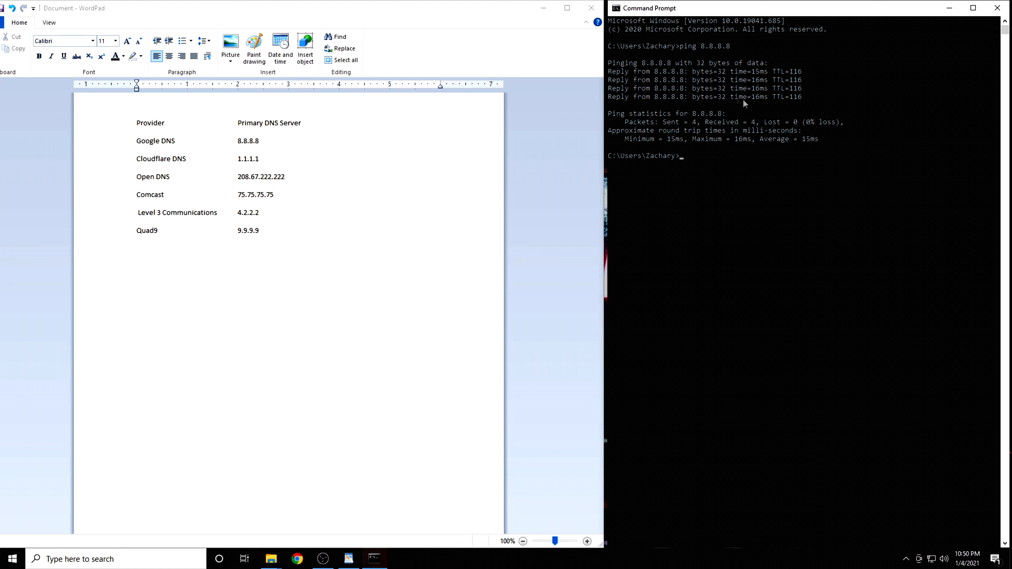
pyautogui.moveTo(869, 81)
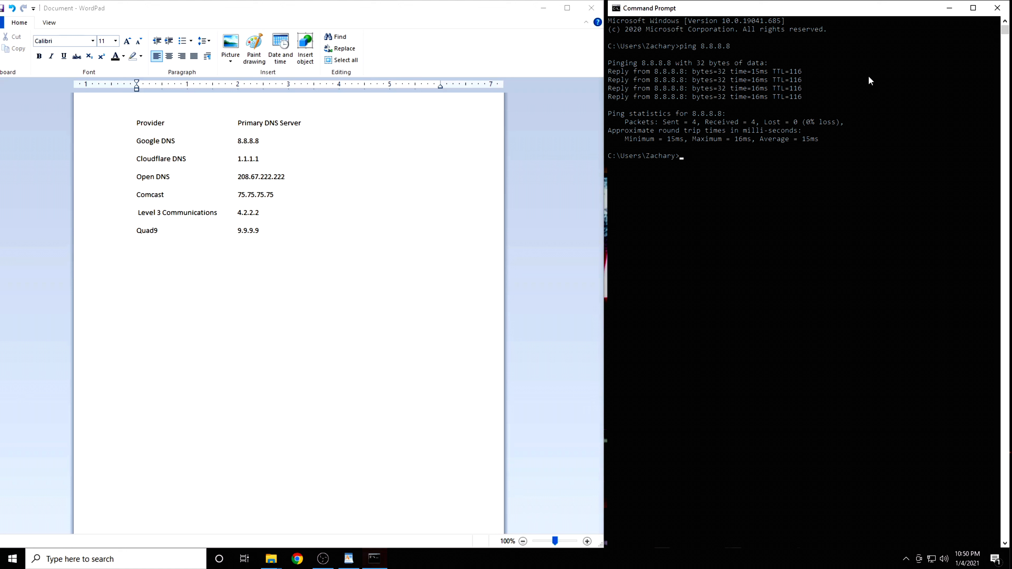
pyautogui.moveTo(763, 112)
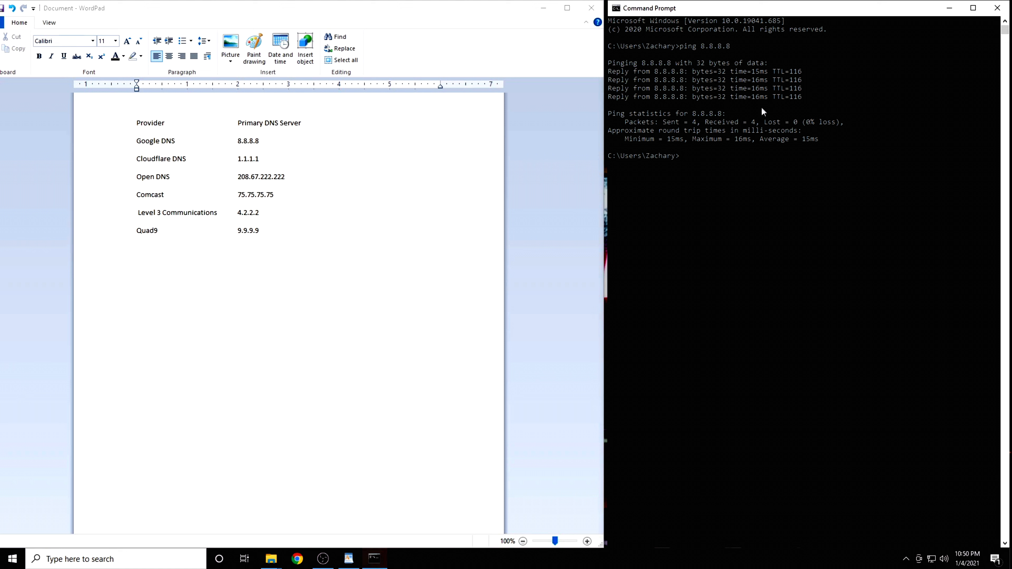
# Ping Cloudflare DNS 1.1.1.1 and receive replies without packet loss
pyautogui.write('ping')
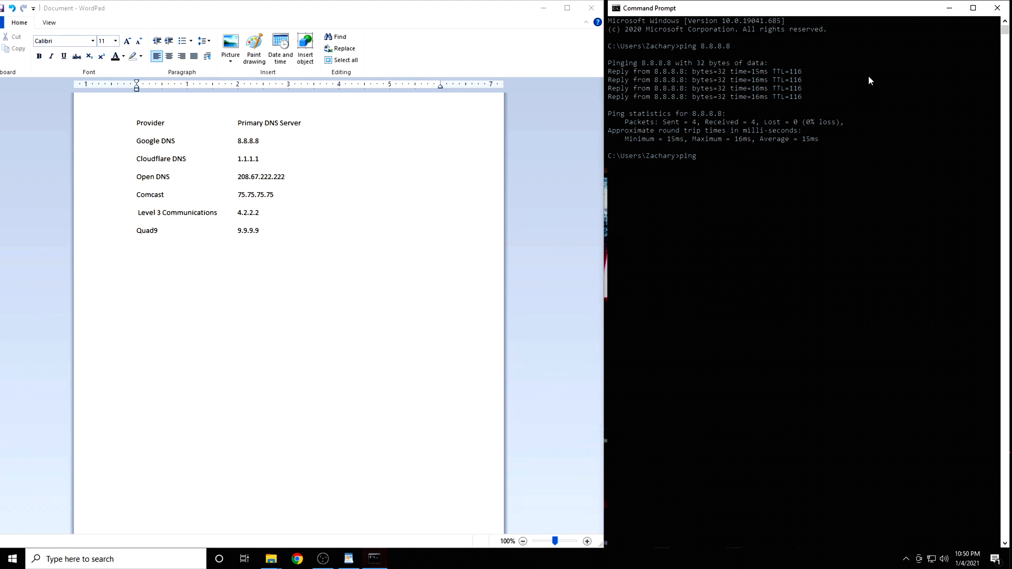
pyautogui.write('1.1.')
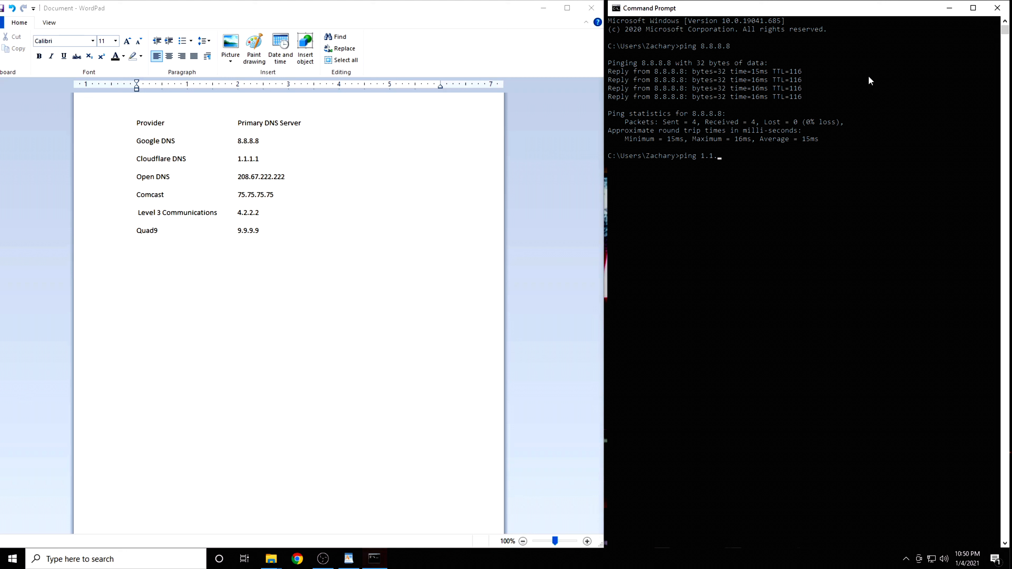
pyautogui.press('Return')
pyautogui.write('ping 9.9.9.9')
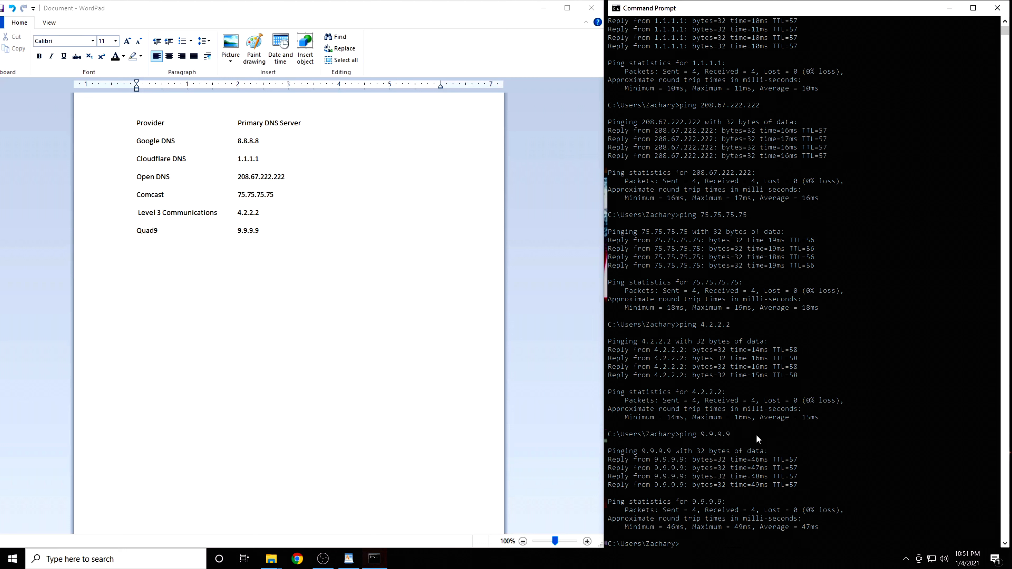
pyautogui.moveTo(730, 492)
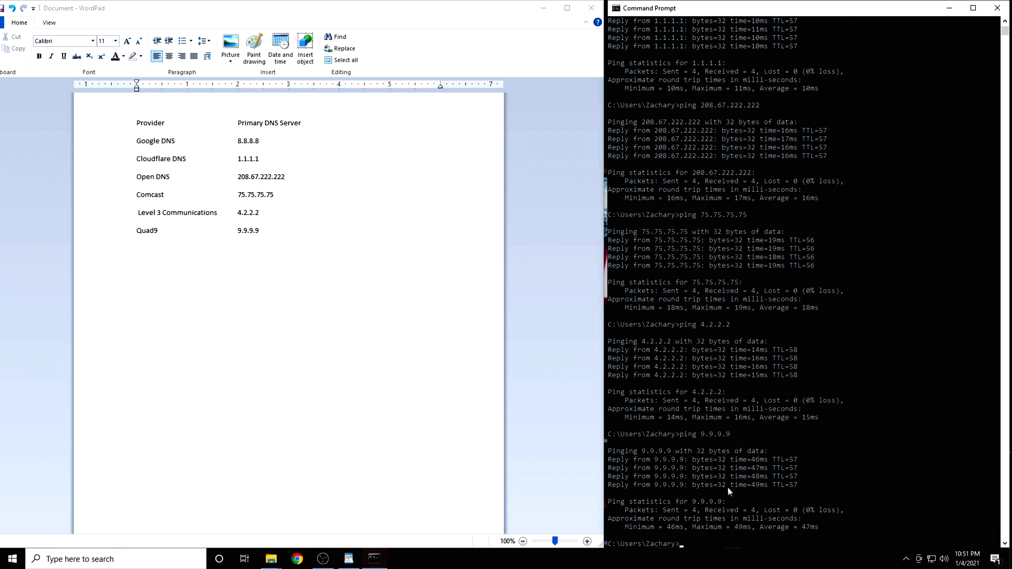
pyautogui.moveTo(867, 448)
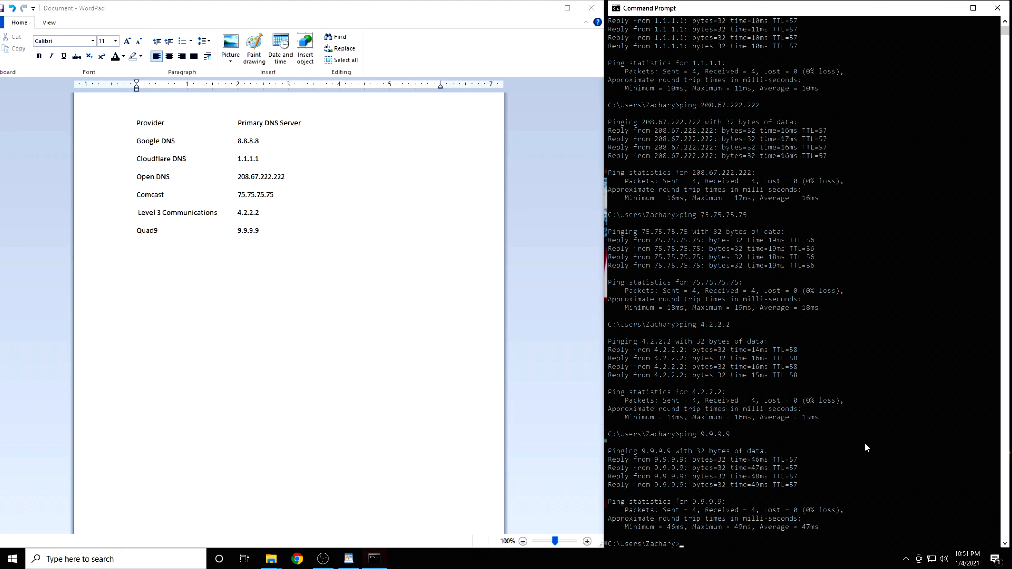
# Scroll the Command Prompt output up to review results from the first ping
pyautogui.scroll(3)
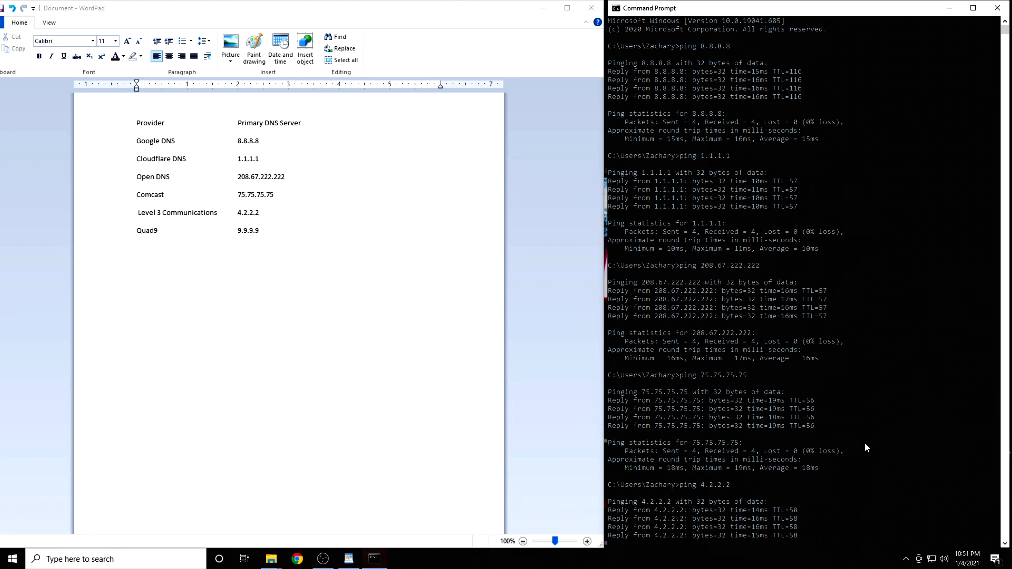
pyautogui.moveTo(776, 202)
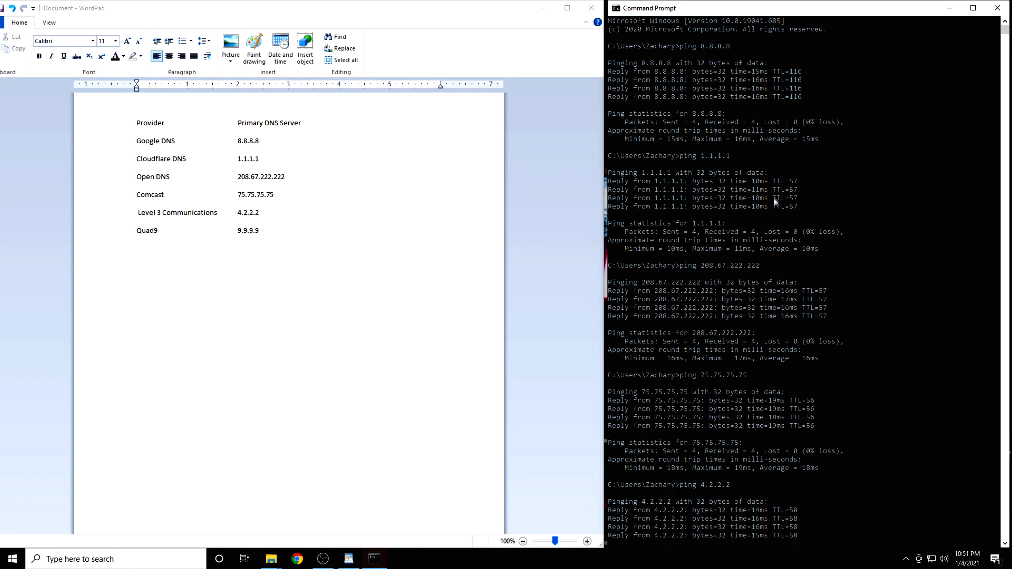
pyautogui.moveTo(736, 169)
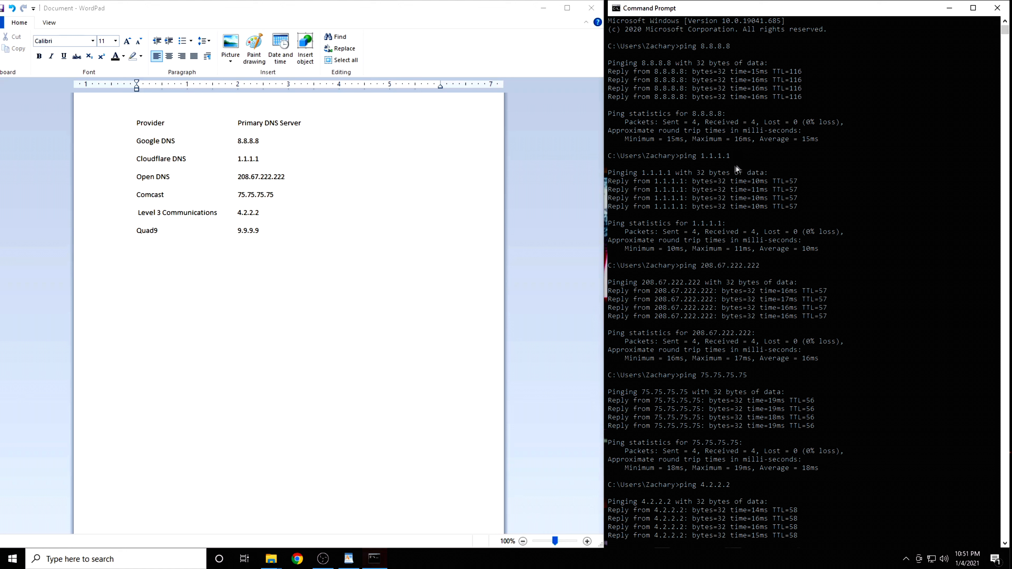
pyautogui.moveTo(682, 180)
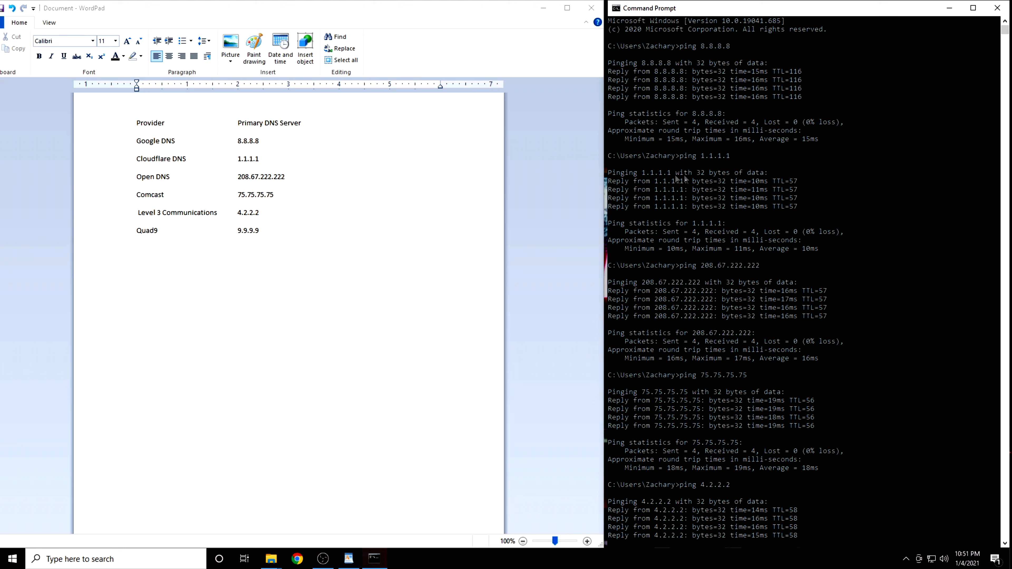
pyautogui.moveTo(639, 181)
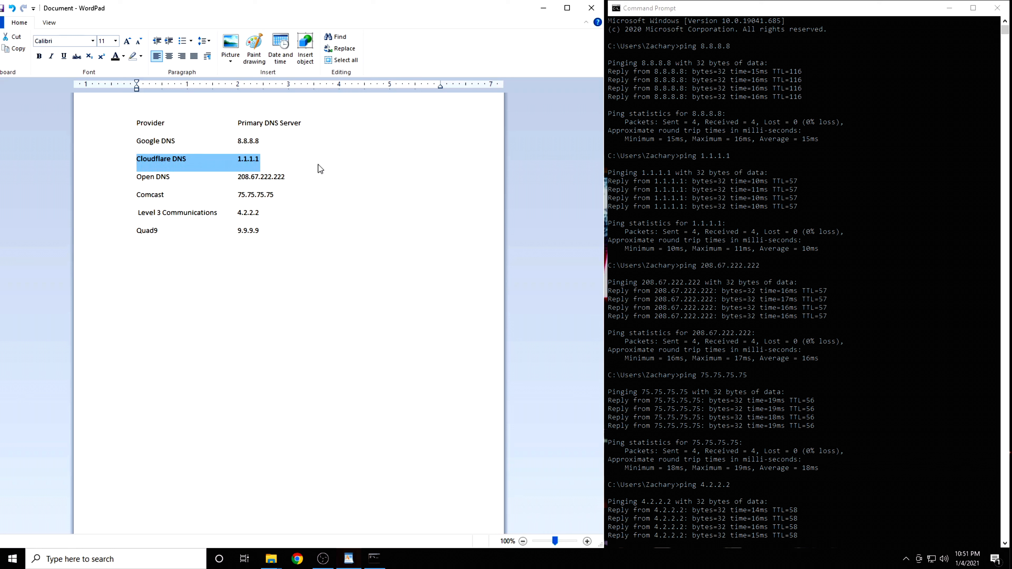
pyautogui.moveTo(333, 167)
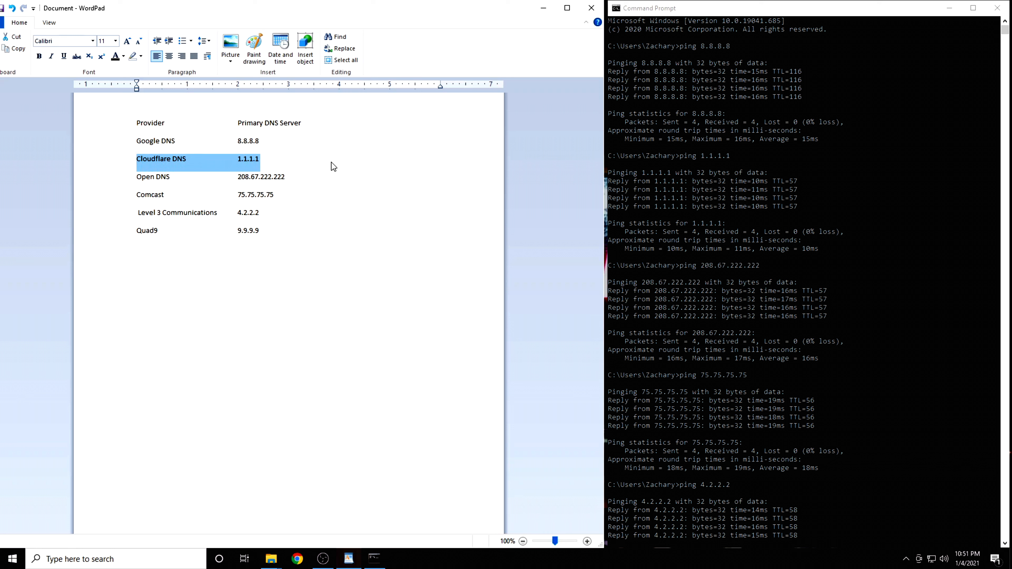